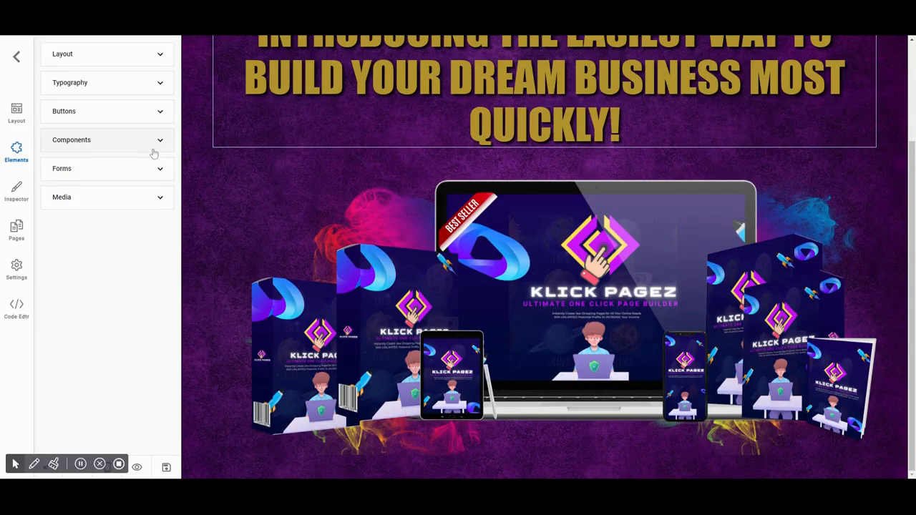
# - Expand Components and drag a Countdown element onto the page below the product image
pyautogui.click(107, 140)
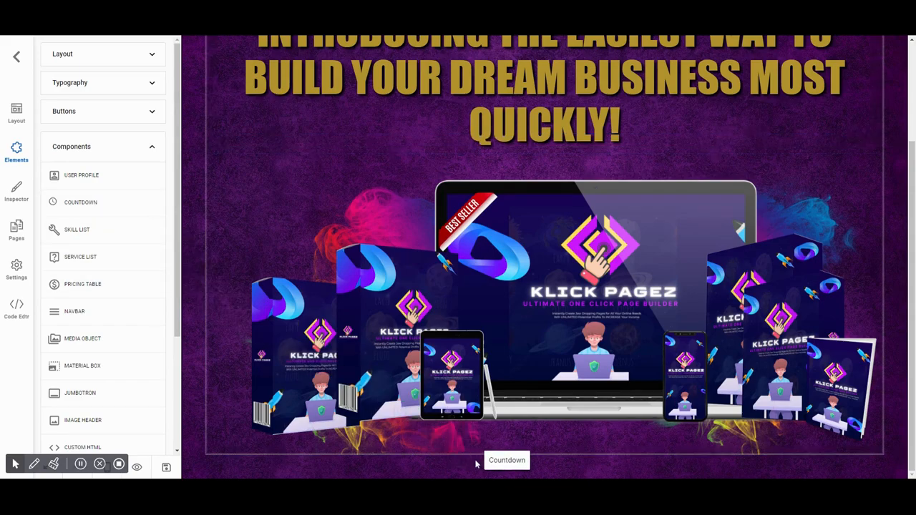
pyautogui.click(80, 202)
pyautogui.write('2023-05-13 11:00:0')
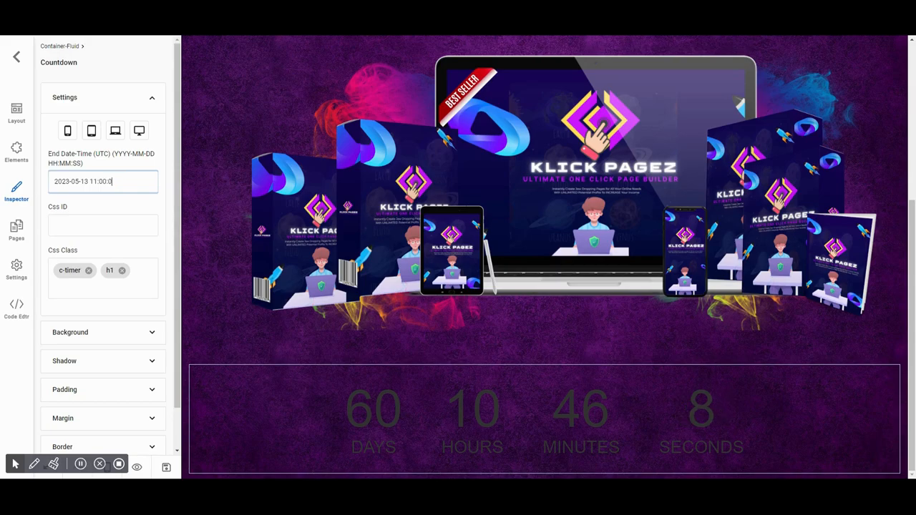
pyautogui.click(373, 419)
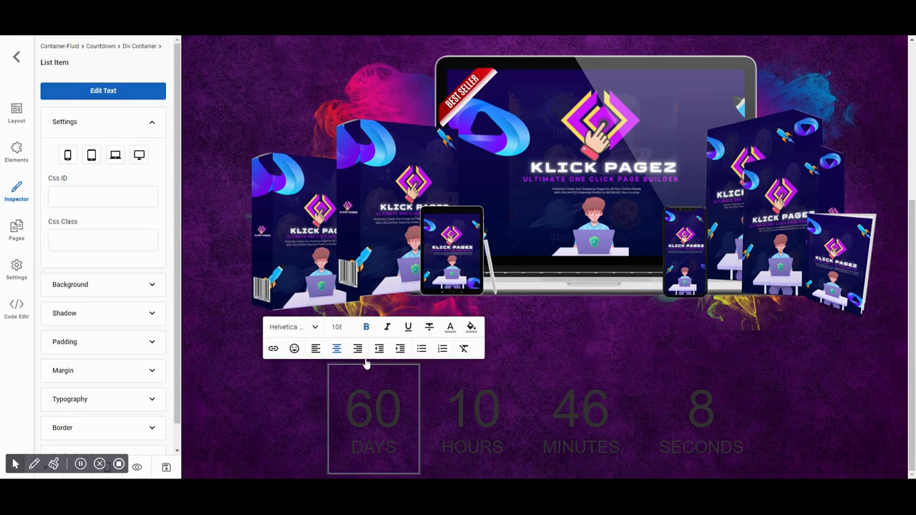
pyautogui.moveTo(365, 365)
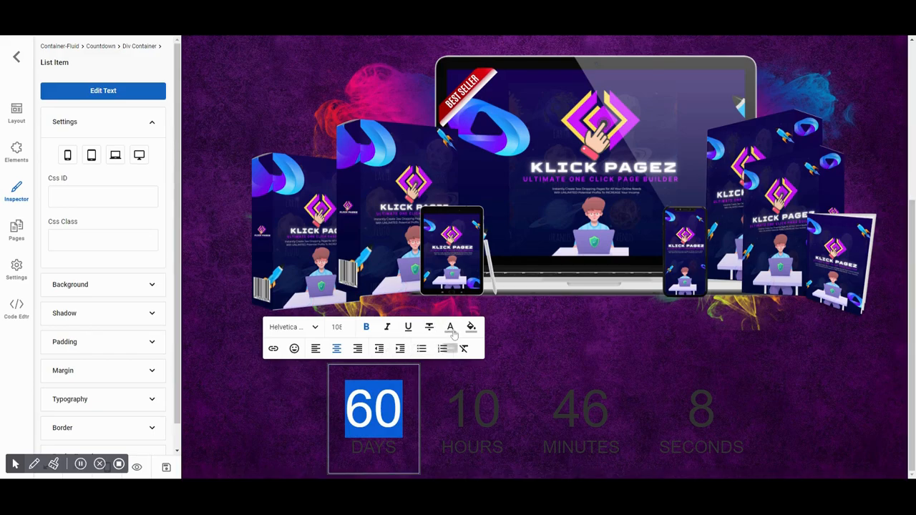
# - Recolour the days, hours, minutes and seconds numbers (60, 10, 46, 8) white
pyautogui.click(450, 328)
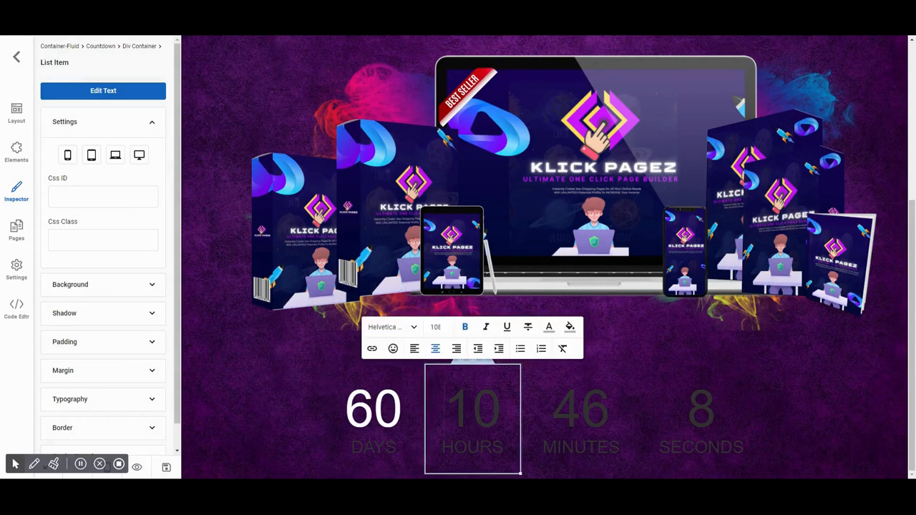
pyautogui.click(548, 327)
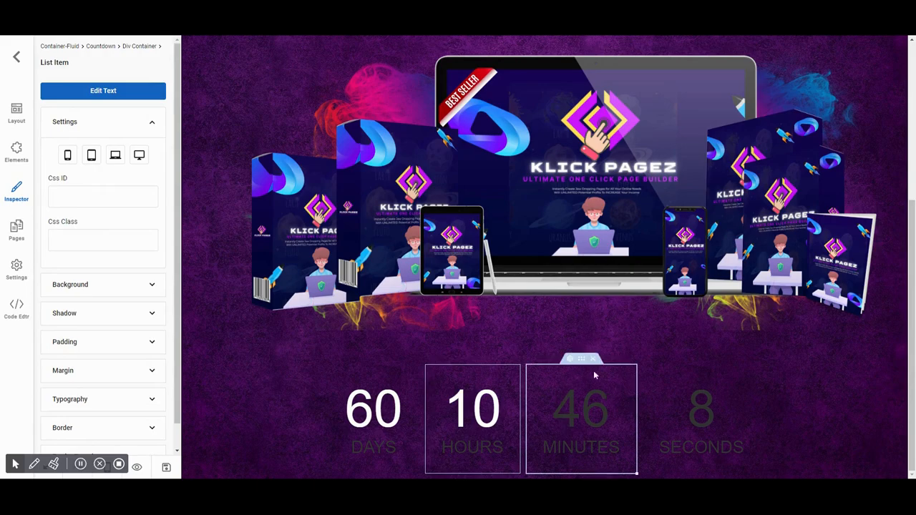
pyautogui.doubleClick(581, 408)
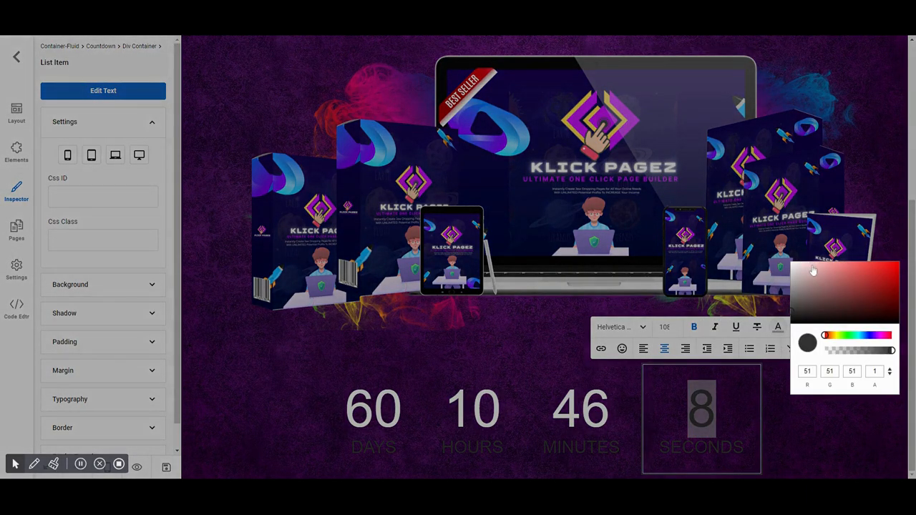
pyautogui.click(373, 419)
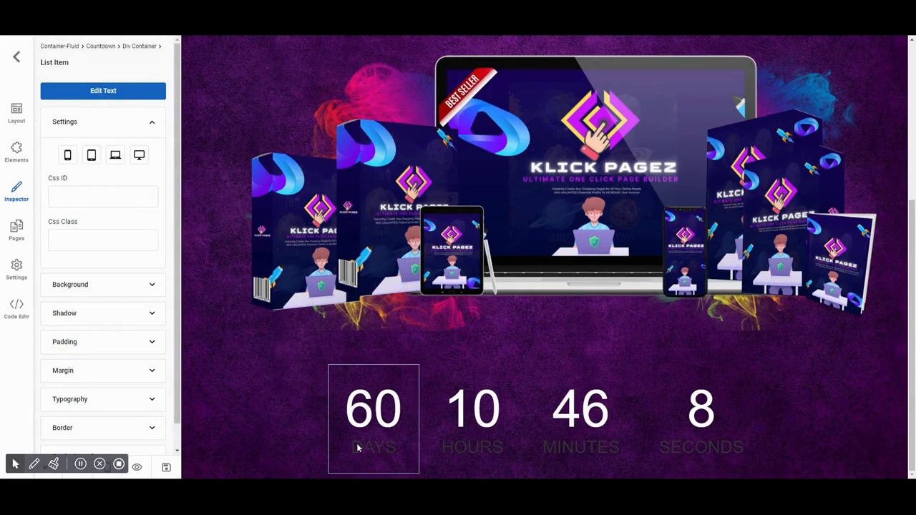
# - Set the DAYS, HOURS, MINUTES and SECONDS labels to gold, RGB 179, 148, 49
pyautogui.click(451, 327)
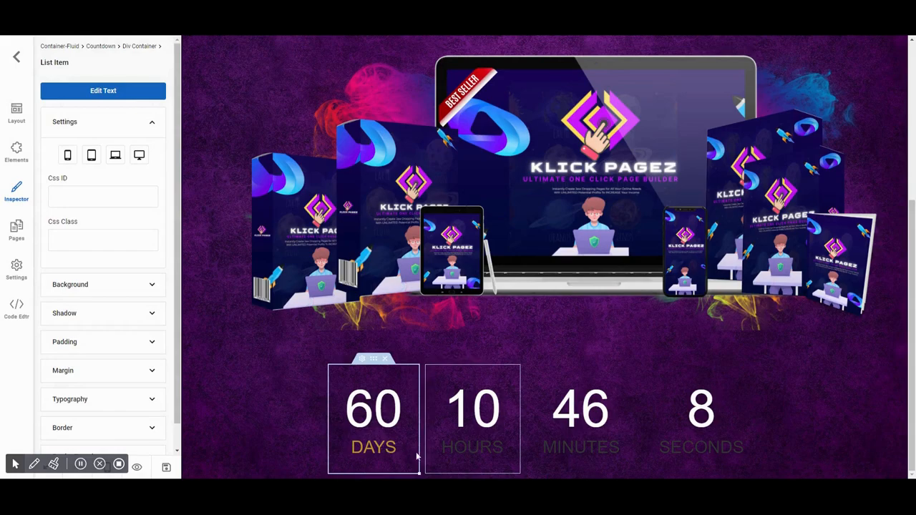
pyautogui.doubleClick(472, 447)
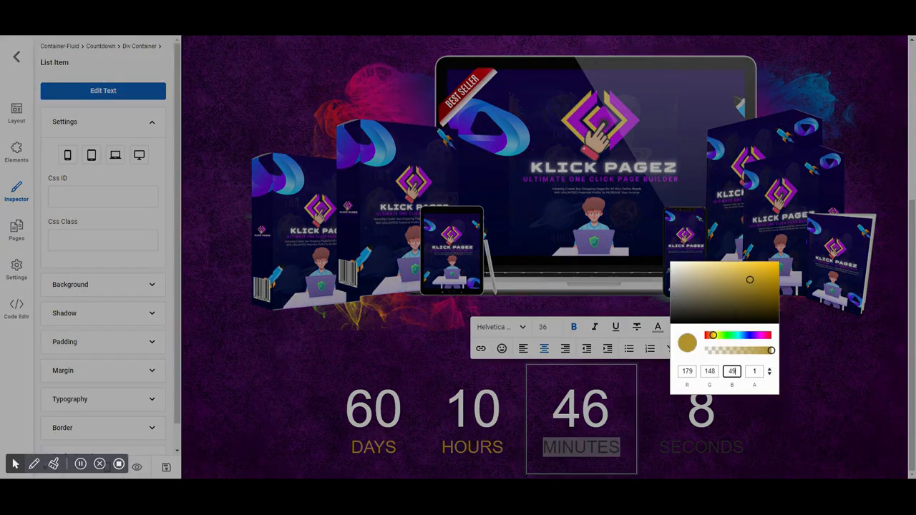
pyautogui.click(701, 447)
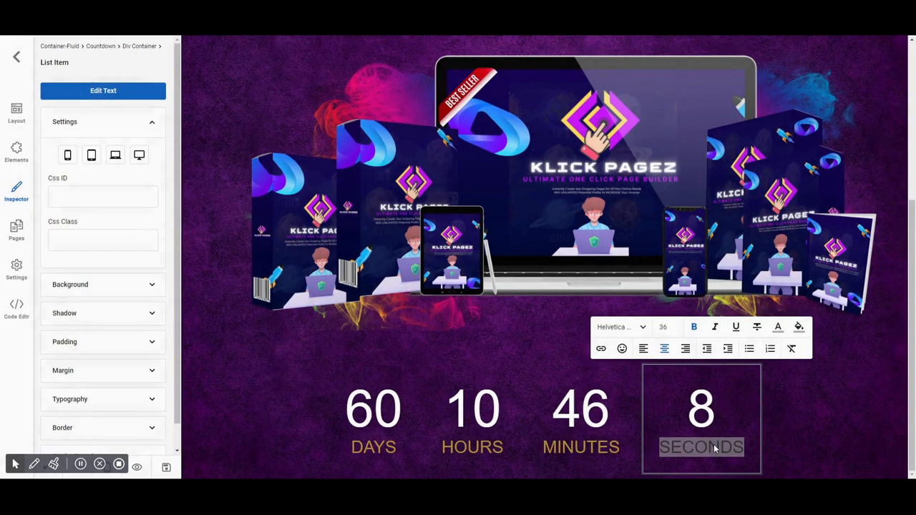
pyautogui.click(373, 408)
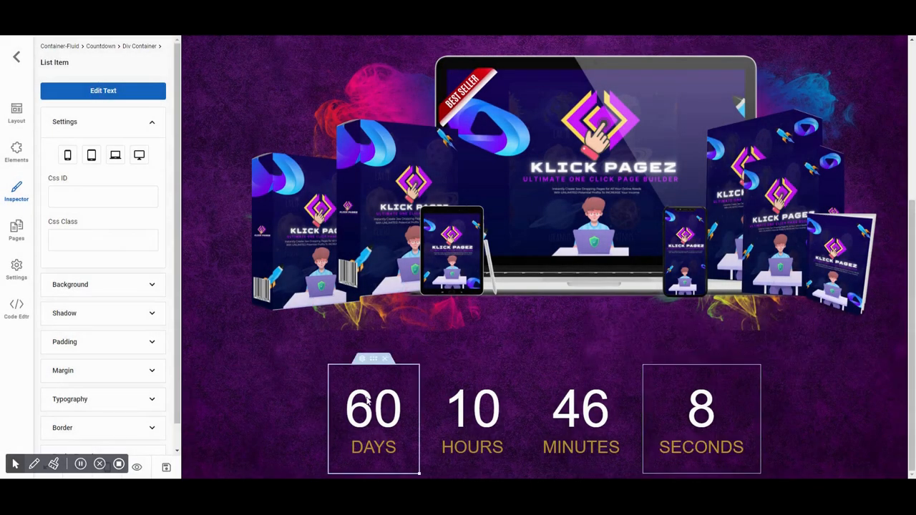
pyautogui.moveTo(362, 360)
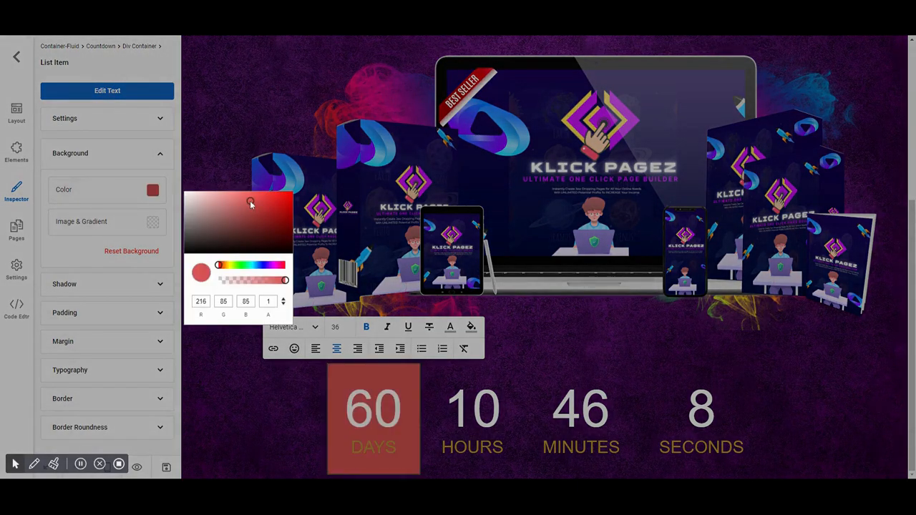
# - Apply a purple-to-orange gradient preset as the DAYS box background
pyautogui.click(152, 221)
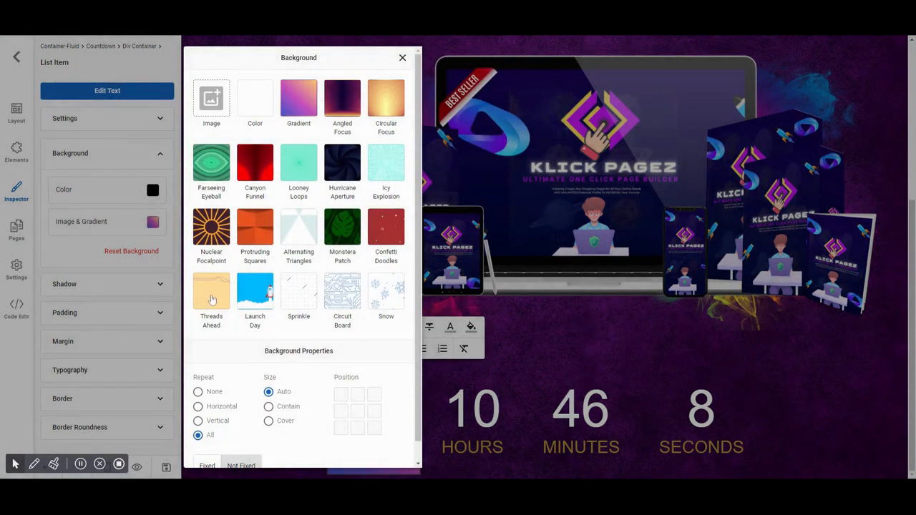
pyautogui.click(402, 58)
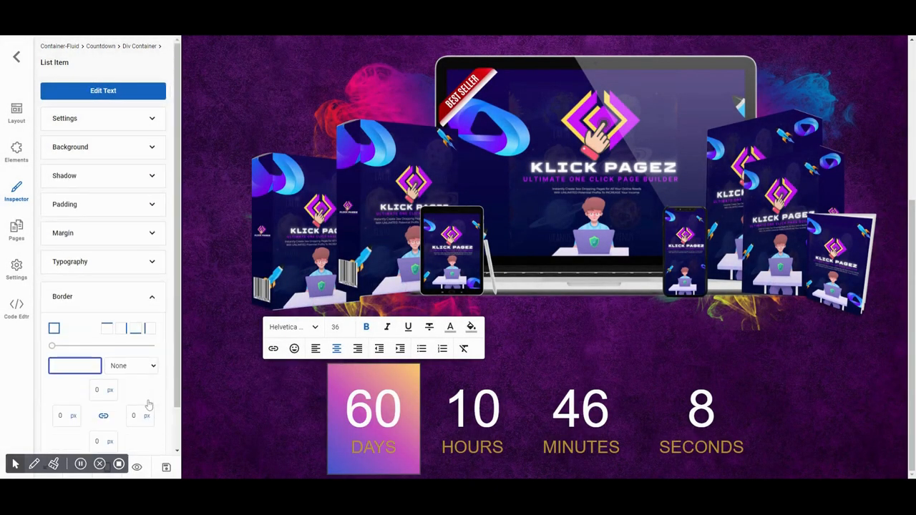
# - Give the DAYS box a solid 6 px border
pyautogui.click(74, 366)
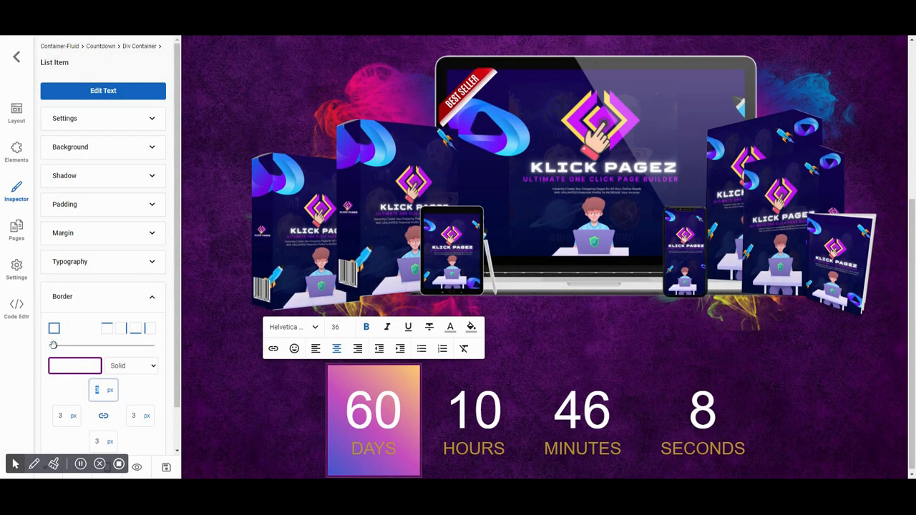
pyautogui.moveTo(53, 346); pyautogui.dragTo(57, 345)
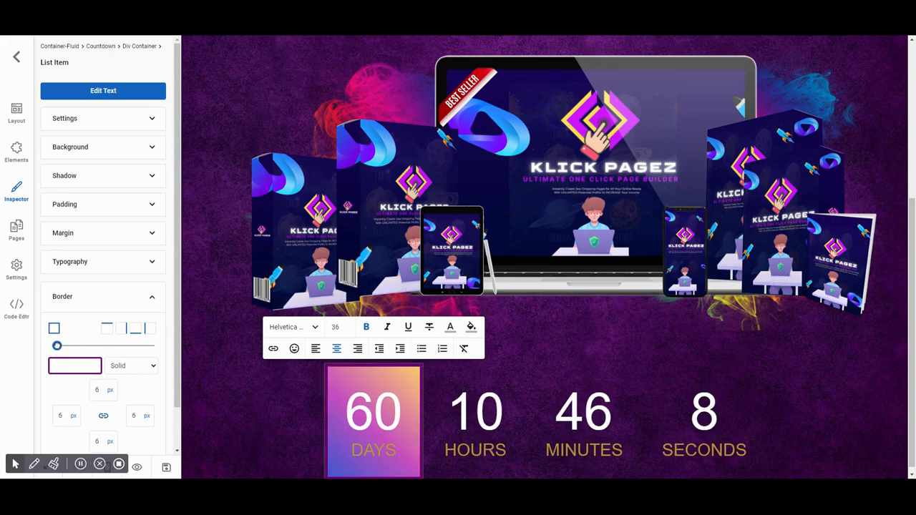
pyautogui.scroll(-3)
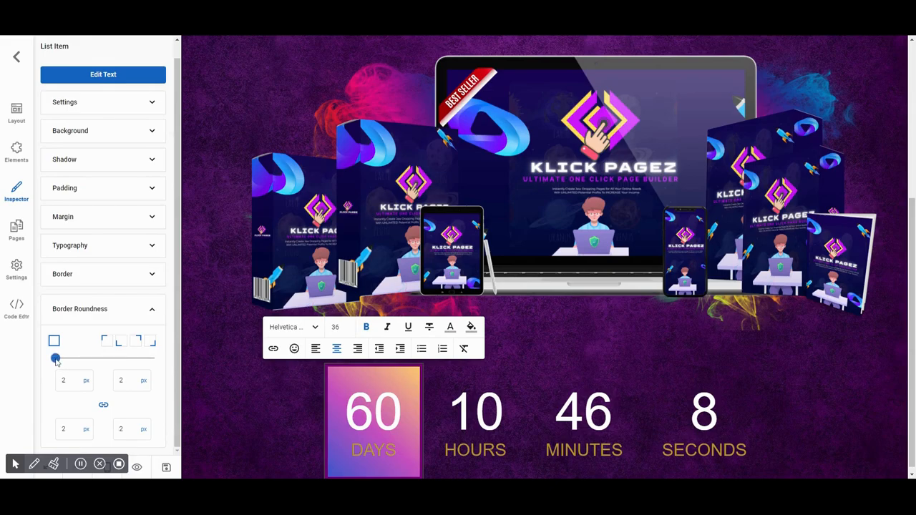
# - Round the DAYS box corners to 15 px, then adjust the HOURS box roundness slider
pyautogui.moveTo(56, 358); pyautogui.dragTo(87, 358)
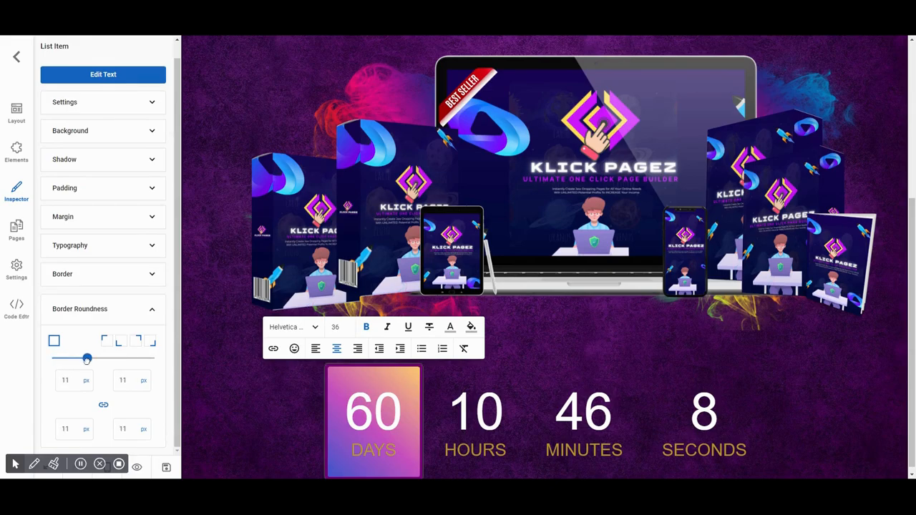
pyautogui.moveTo(86, 358); pyautogui.dragTo(101, 358)
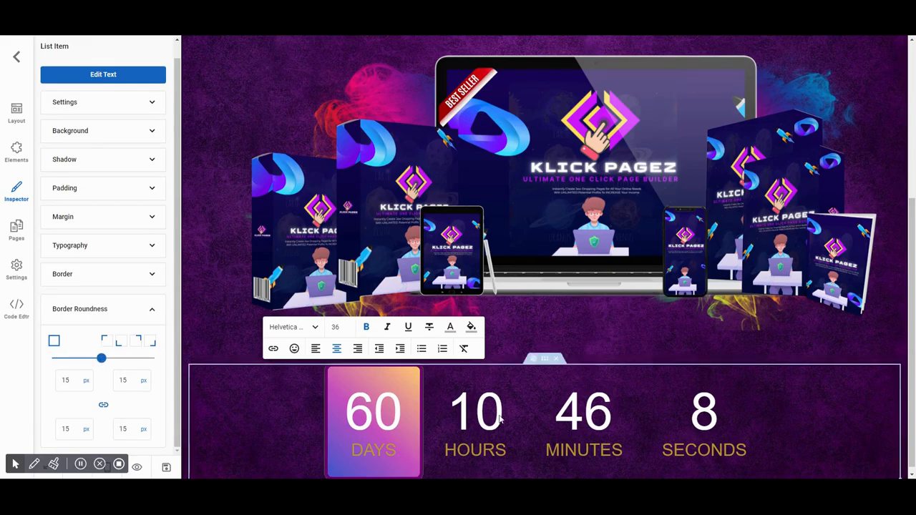
pyautogui.click(476, 409)
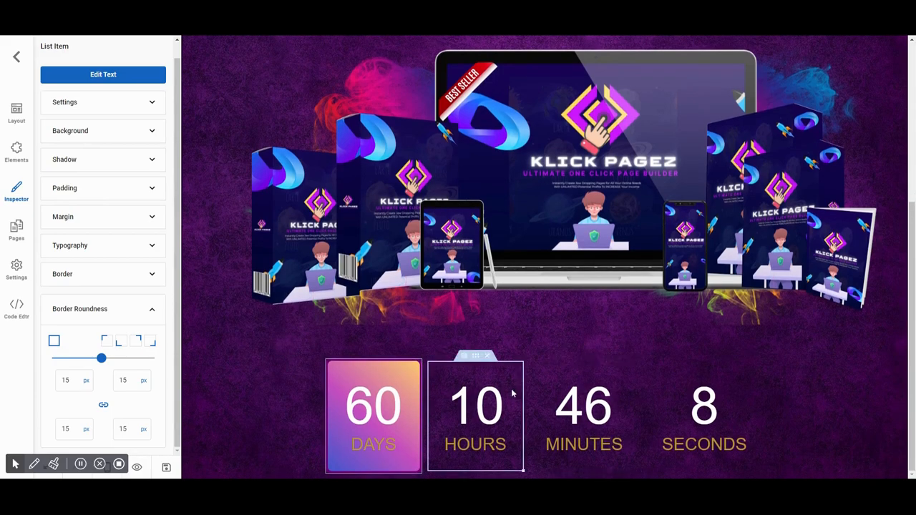
pyautogui.moveTo(101, 358); pyautogui.dragTo(50, 358)
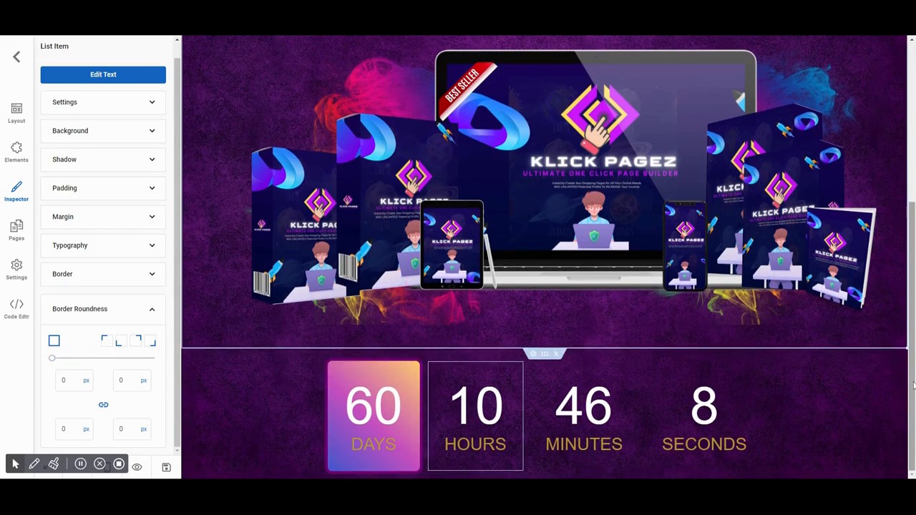
pyautogui.moveTo(118, 464)
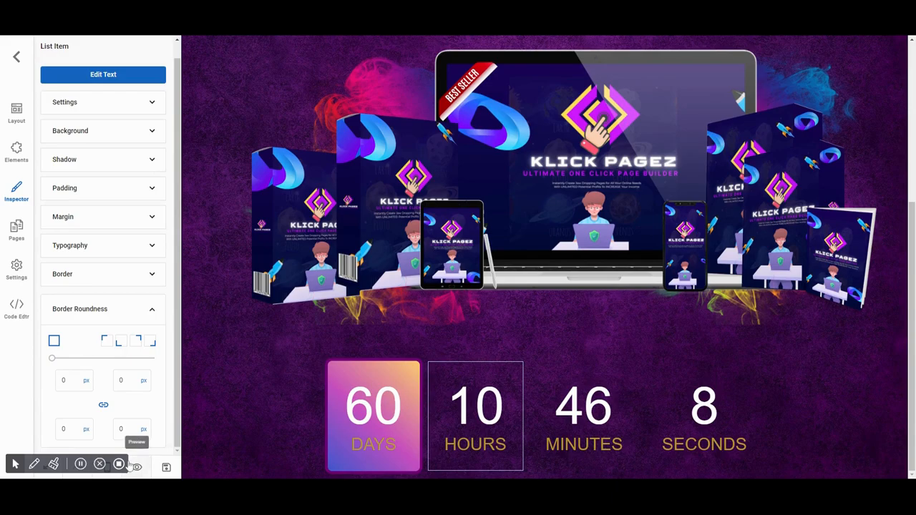